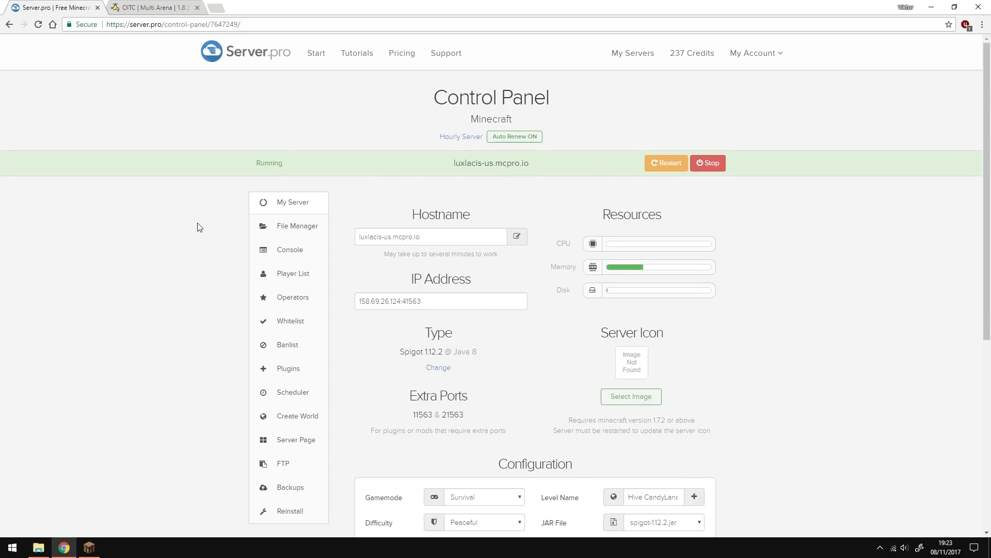
pyautogui.moveTo(306, 366)
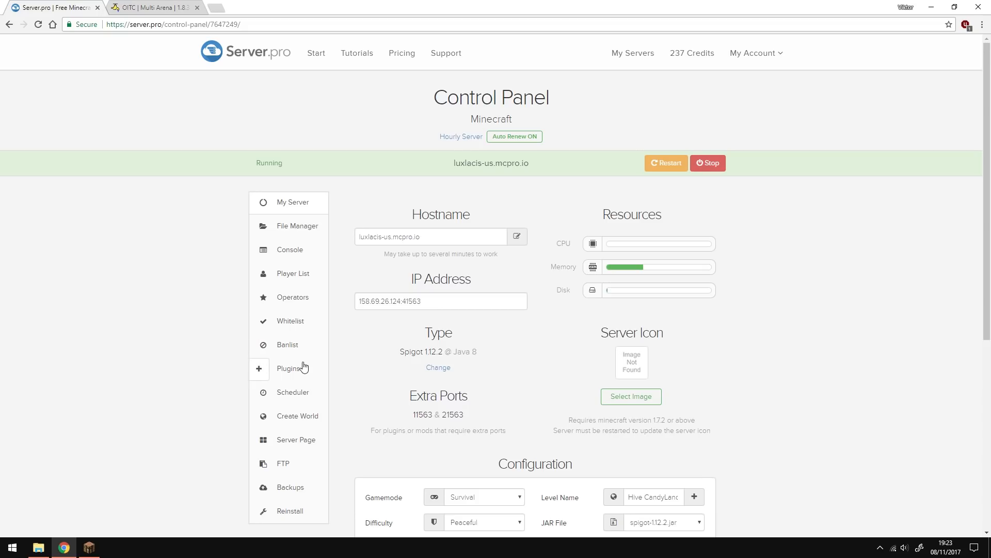
# Install the latest OITC | Multi Arena 1.8.3-1.12 plugin from Plugins search 'oitc' and restart the server.
pyautogui.click(288, 368)
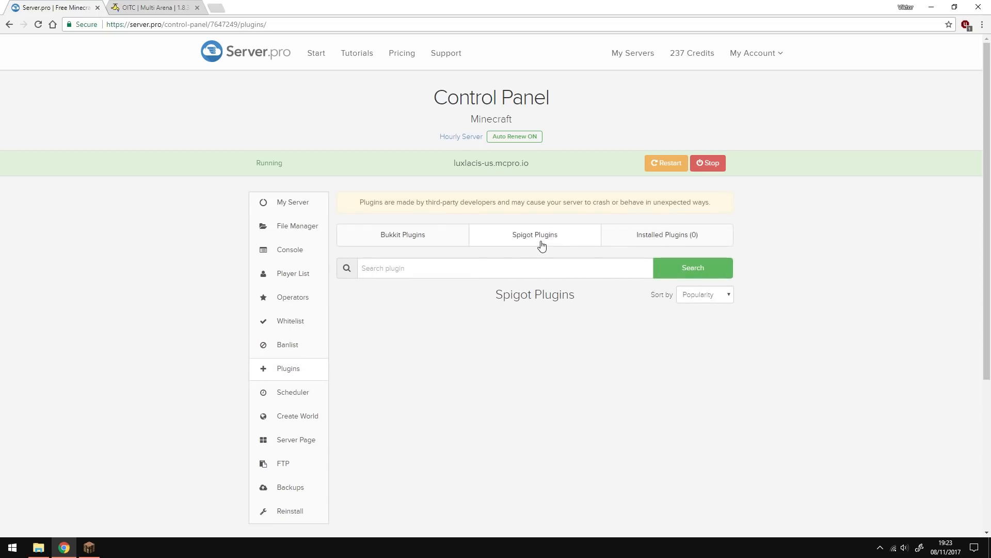
pyautogui.write('oit')
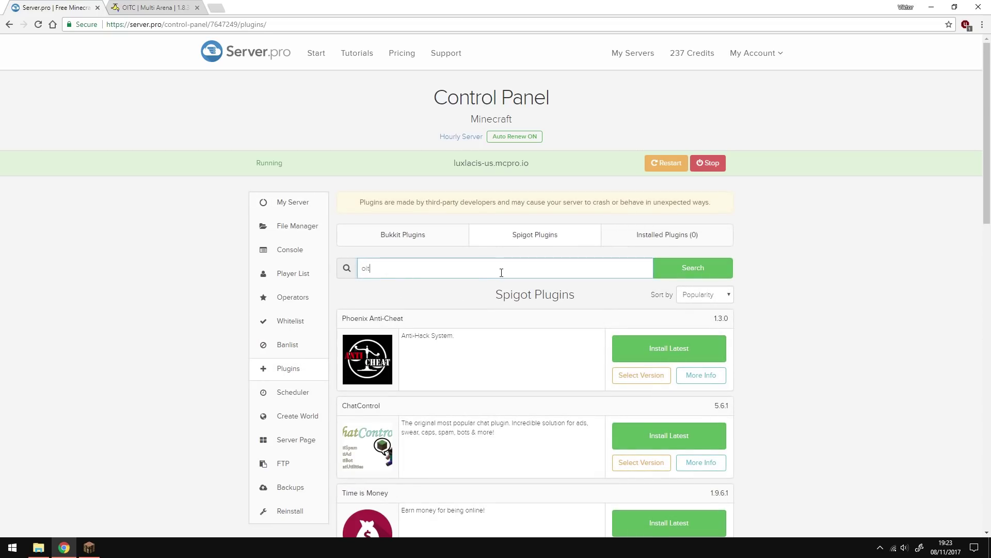
pyautogui.click(693, 267)
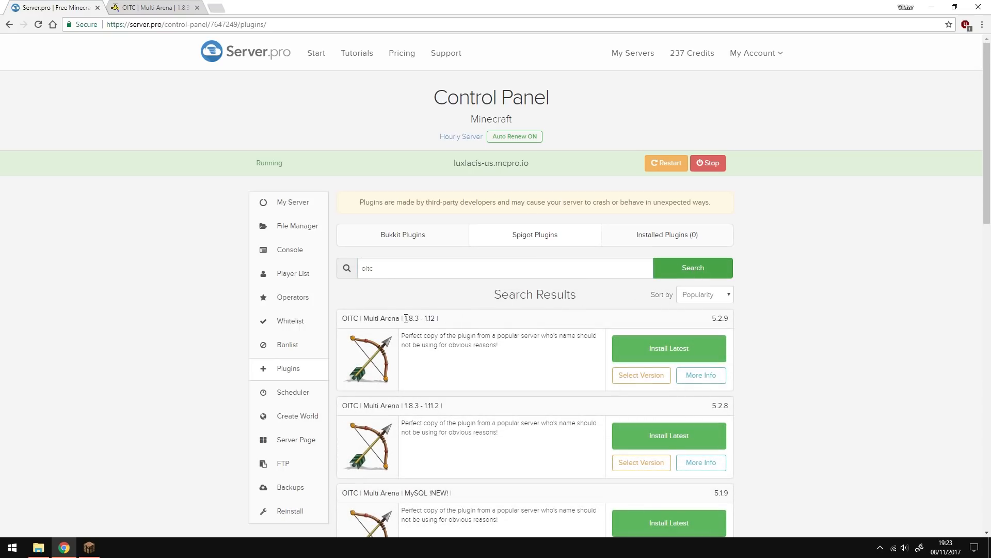
pyautogui.moveTo(660, 365)
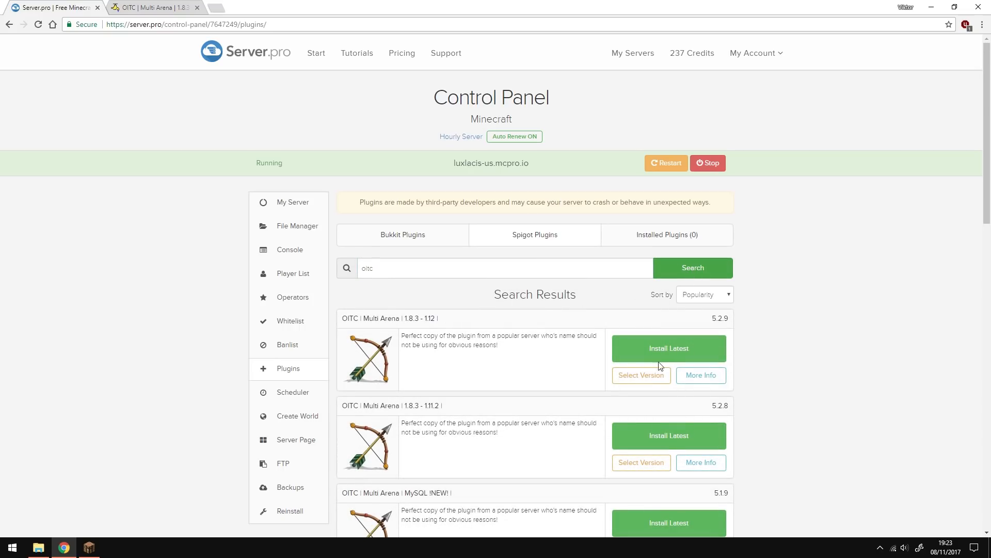
pyautogui.moveTo(670, 362)
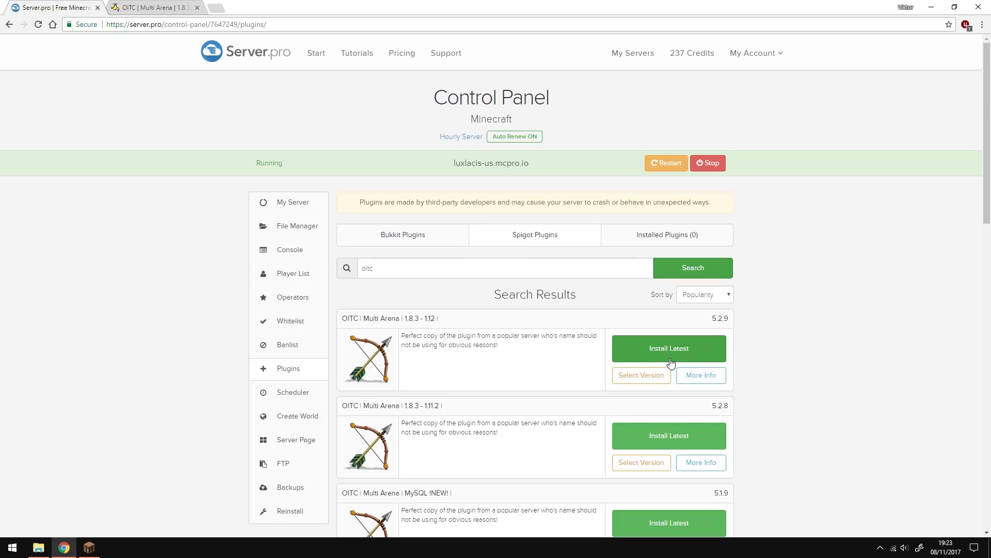
pyautogui.click(669, 348)
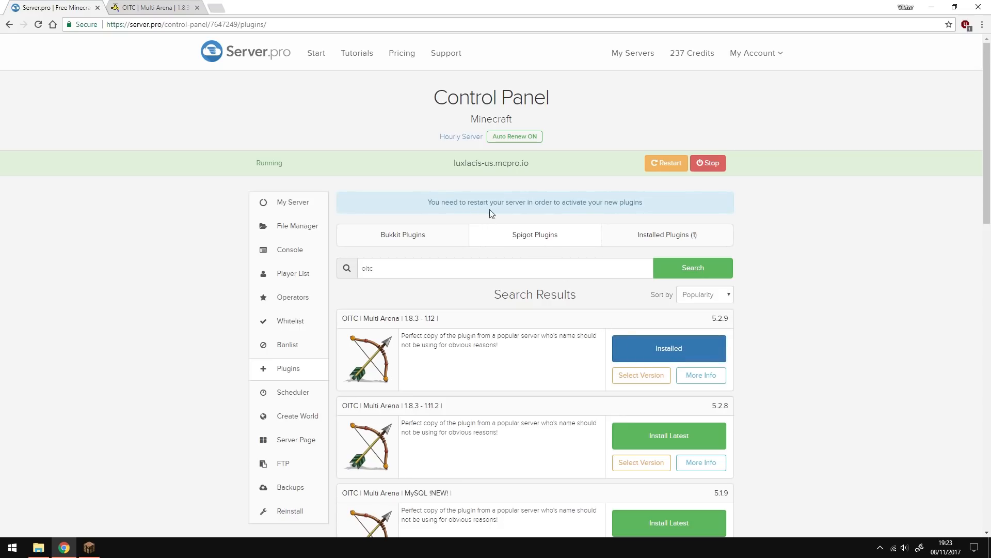
pyautogui.click(666, 163)
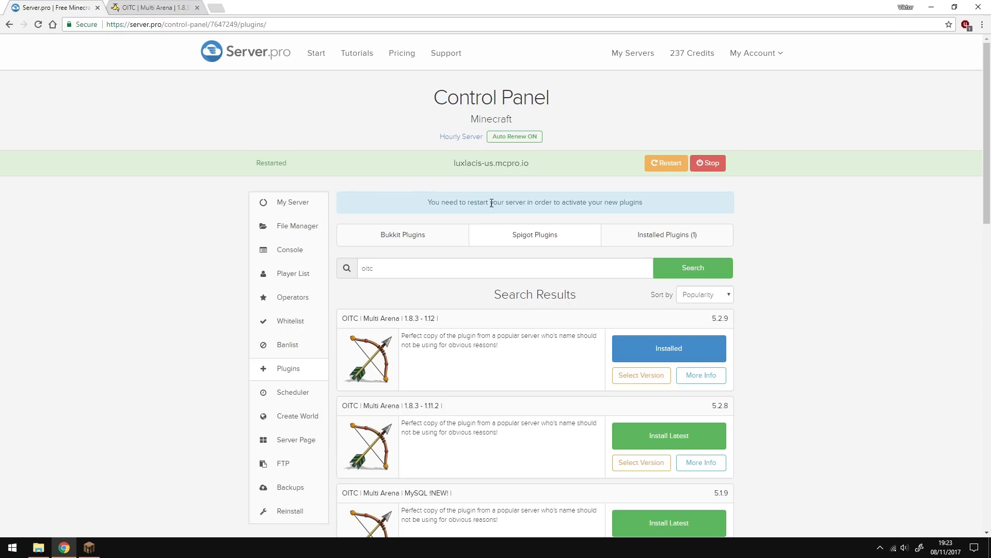
pyautogui.moveTo(303, 230)
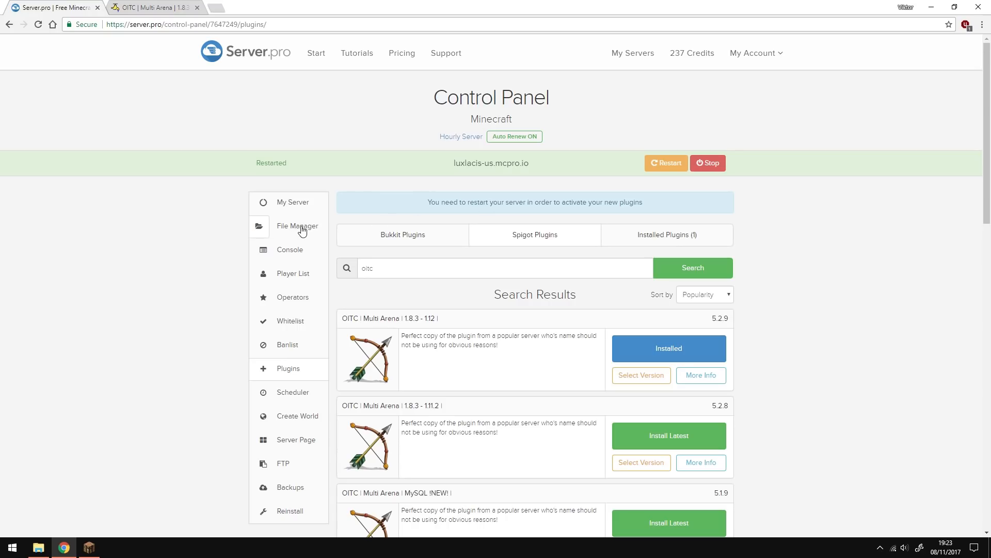
# Browse File Manager to plugins/OITCRecoding and open config.yml.
pyautogui.click(297, 226)
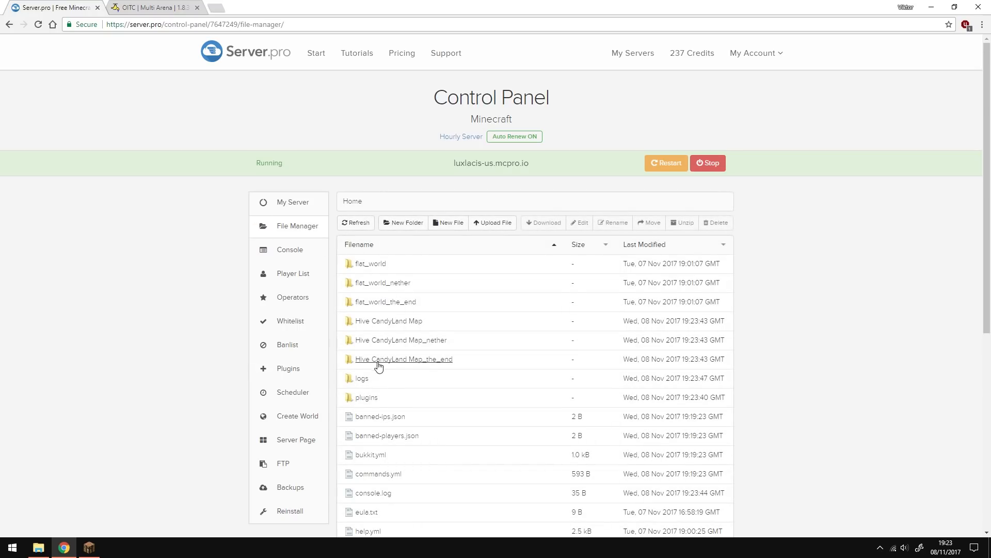
pyautogui.doubleClick(366, 397)
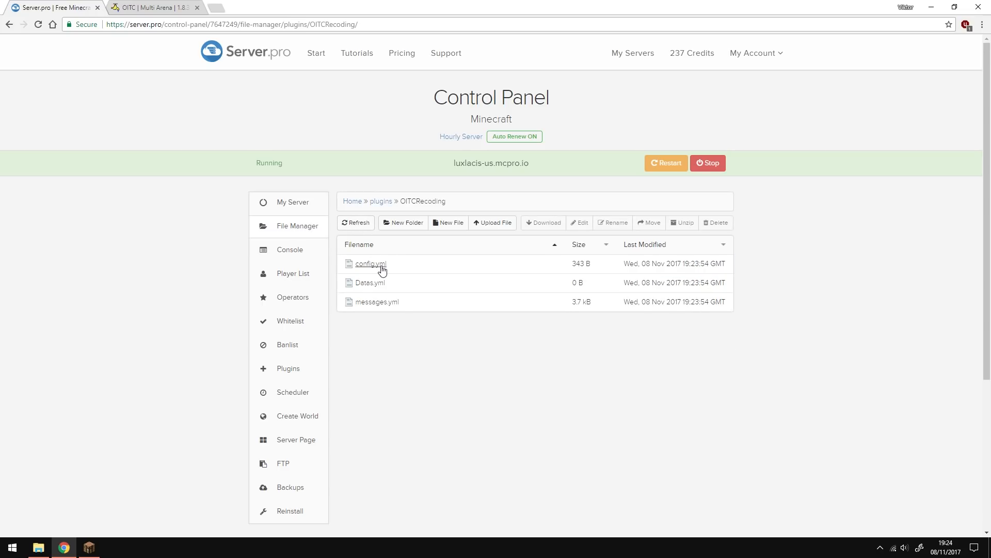
pyautogui.click(368, 264)
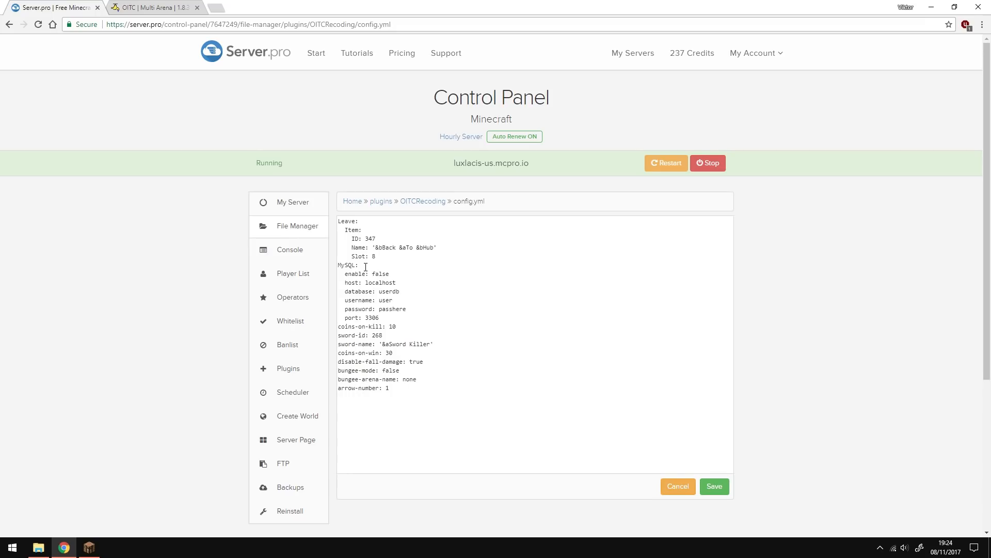
pyautogui.moveTo(514, 292)
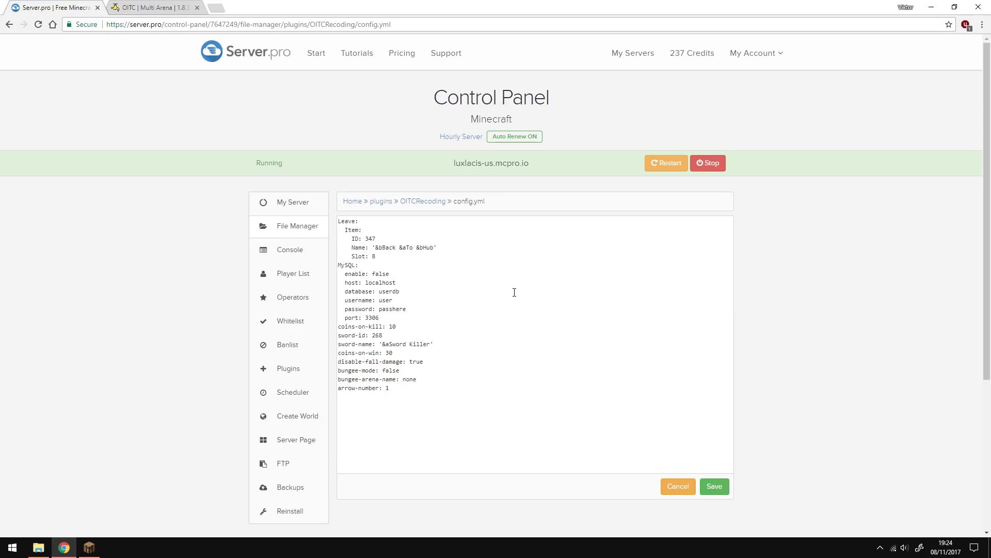
# Save config.yml, look through messages.yml, and restart the server.
pyautogui.click(715, 485)
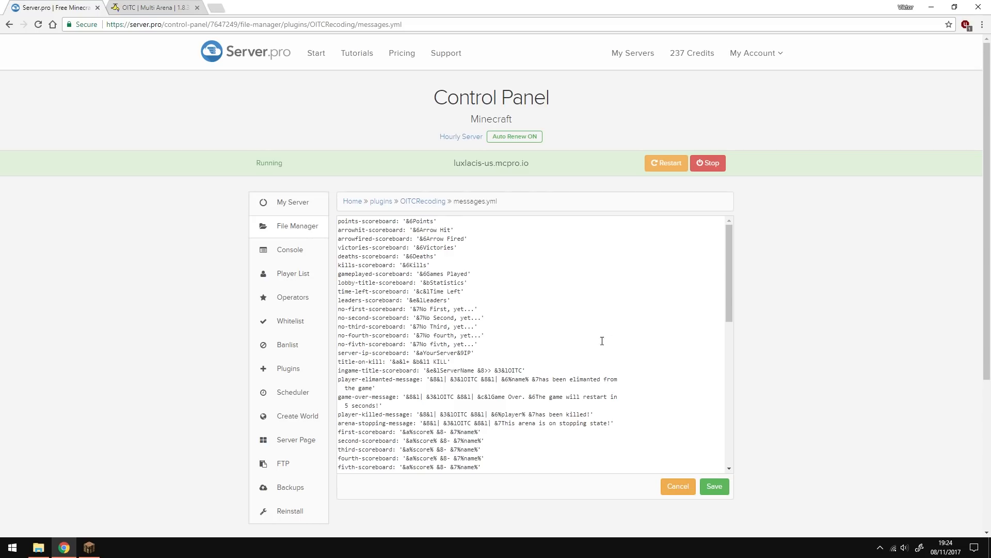
pyautogui.scroll(-3)
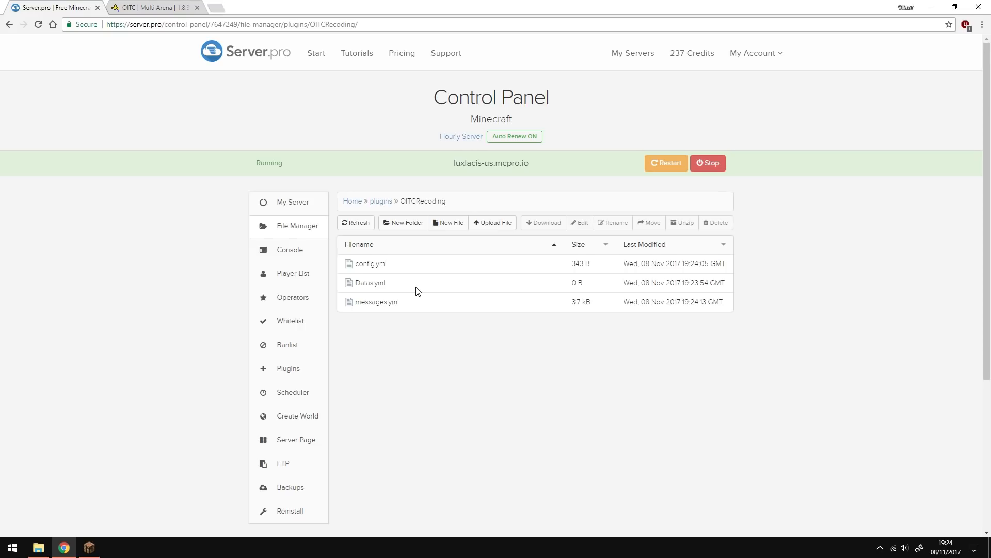
pyautogui.click(666, 163)
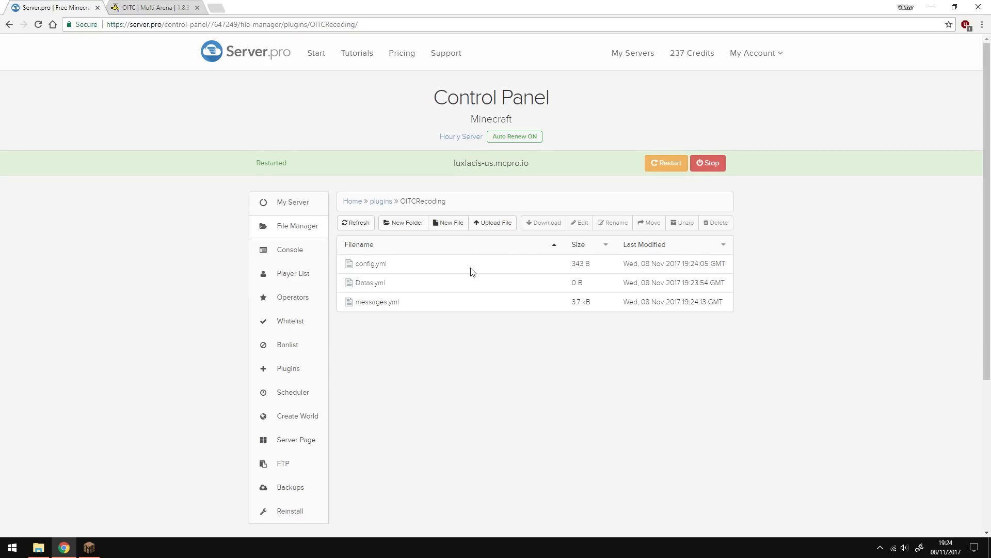
# Look through the OITC Multi Arena resource page on SpigotMC.
pyautogui.click(154, 9)
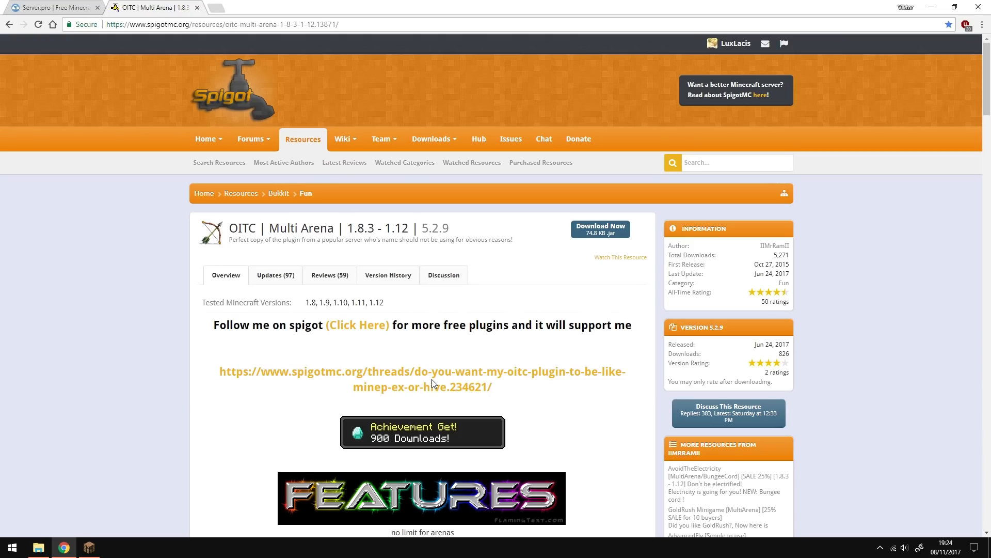
pyautogui.scroll(-3)
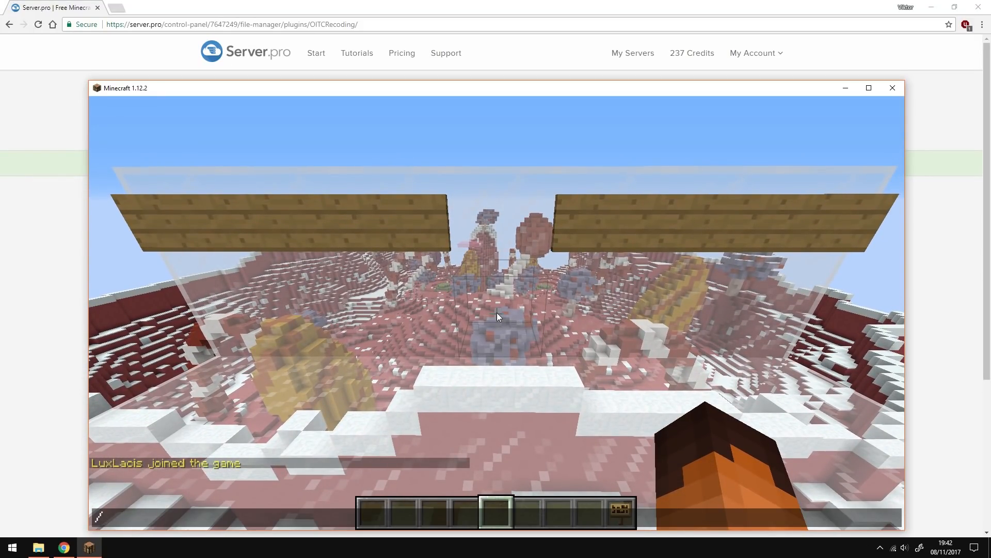
# Run /oitc setgloballobby, then /oitc create candy 8 to make the arena.
pyautogui.write('/oitc setgloball')
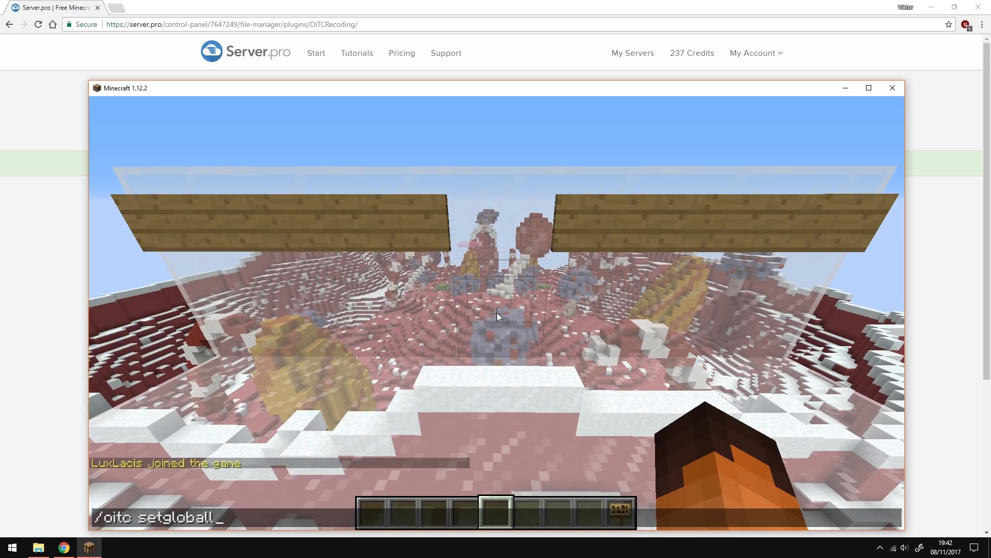
pyautogui.press('Enter')
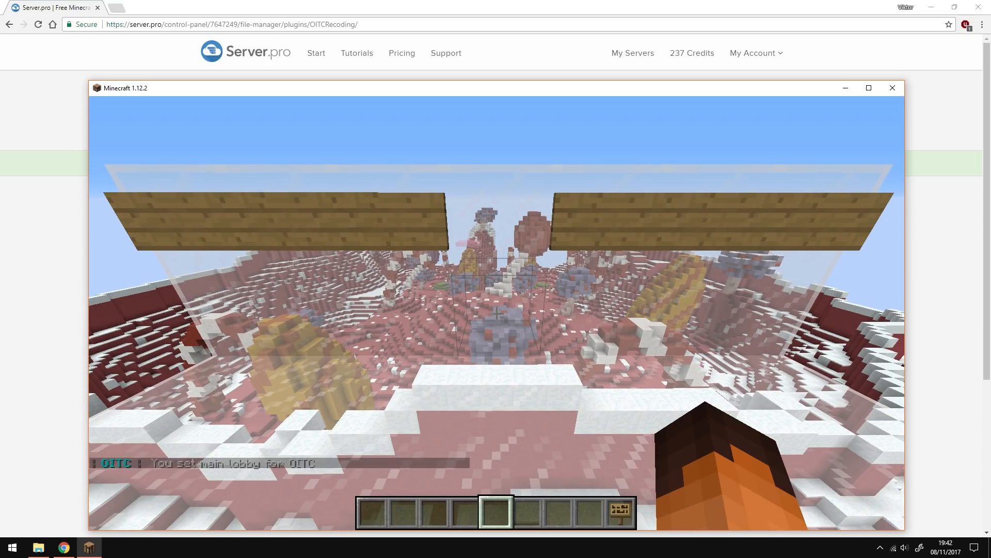
pyautogui.write('/oitc')
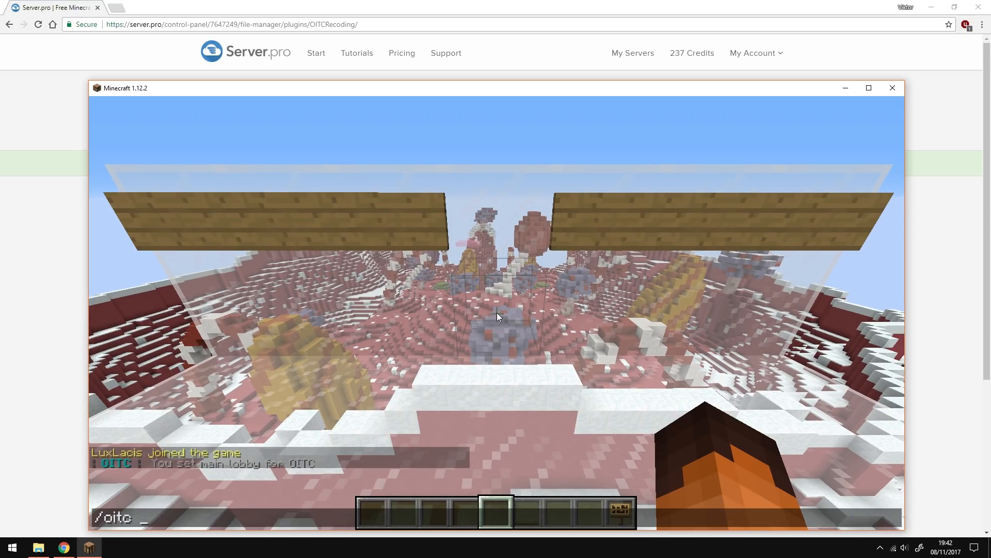
pyautogui.write('create')
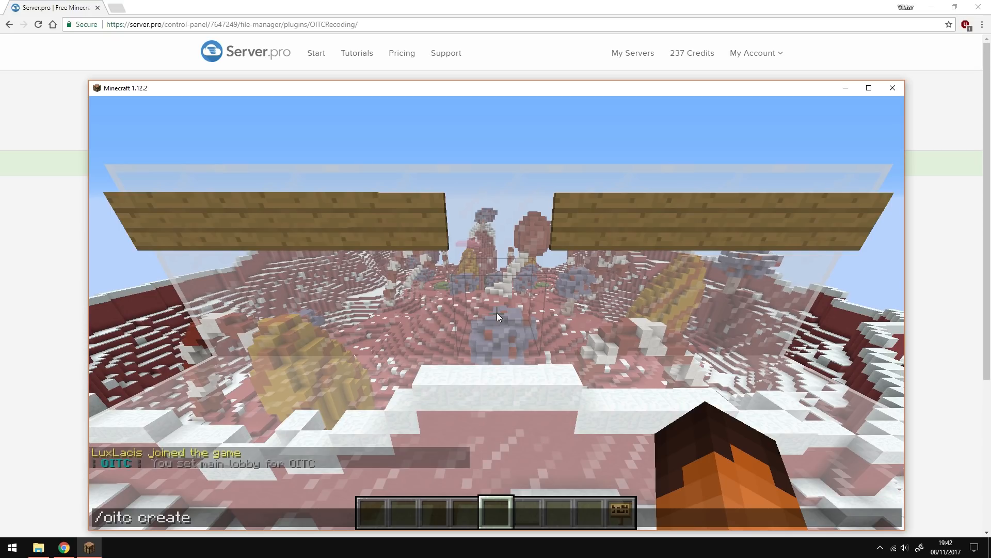
pyautogui.write('candy 8')
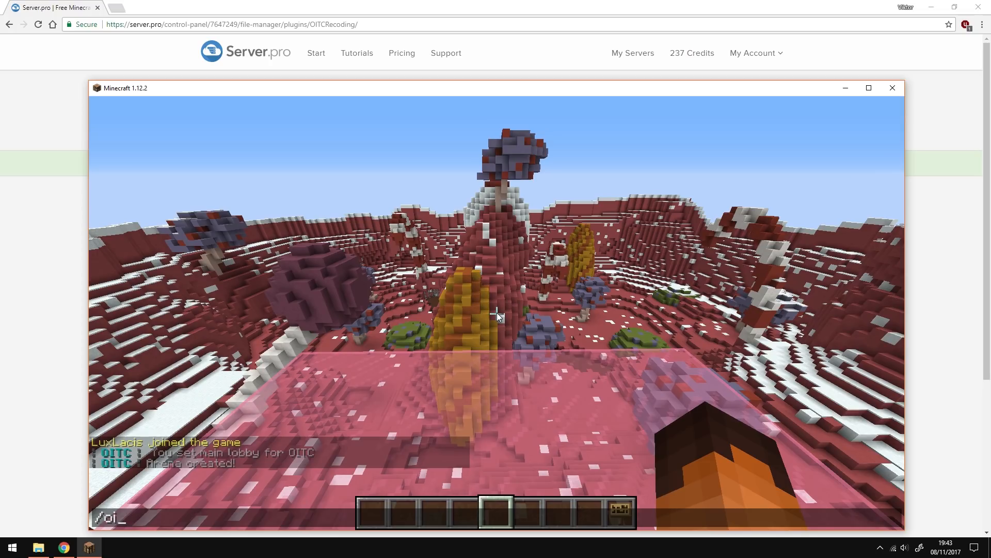
# Run /oitc setlobby candy and add spawn points with /oitc addspawn candy.
pyautogui.write('tc')
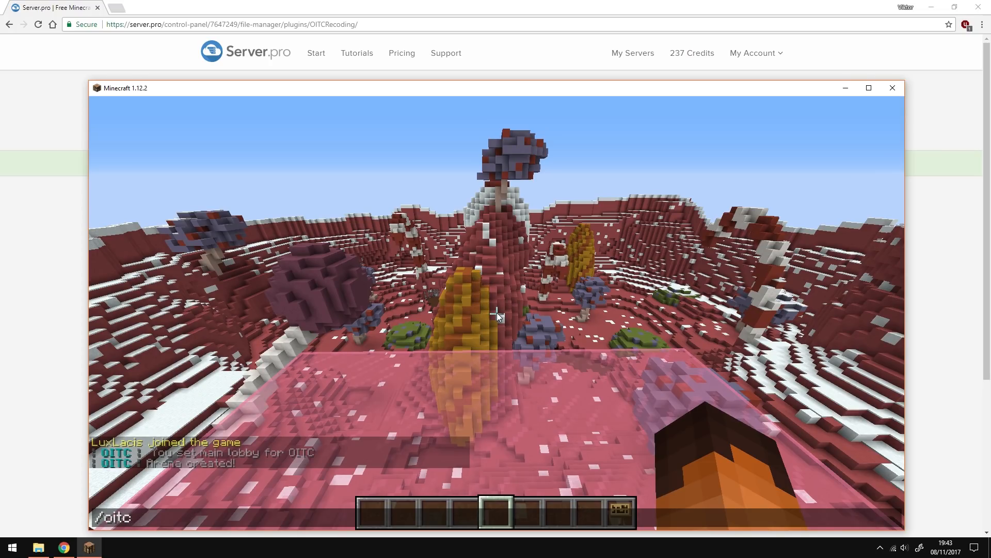
pyautogui.write('setlobby')
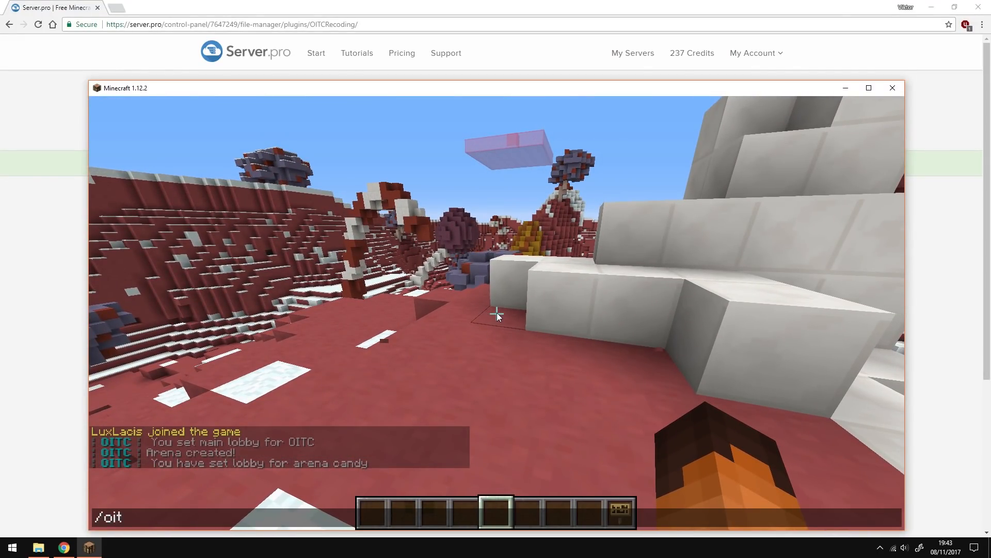
pyautogui.write('c addspawn can')
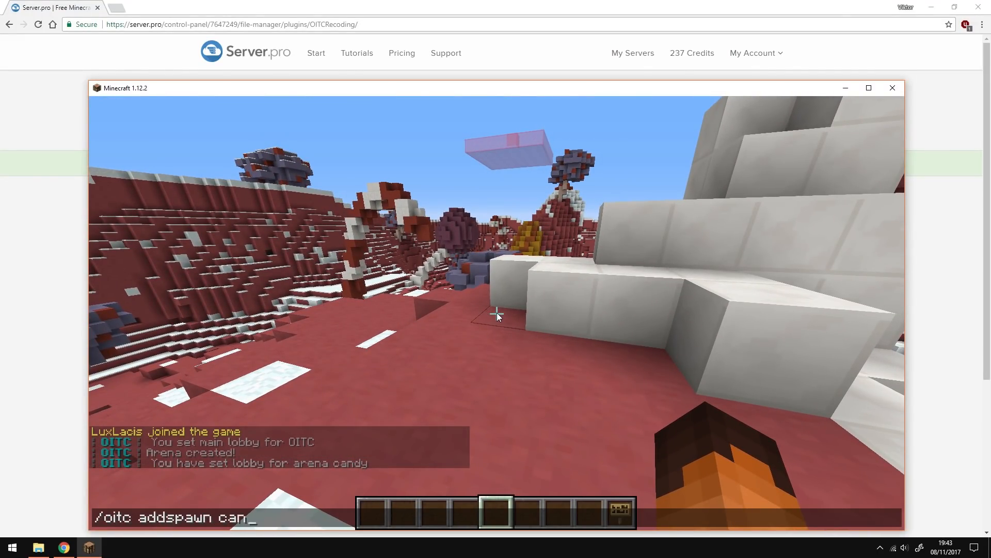
pyautogui.press('Enter')
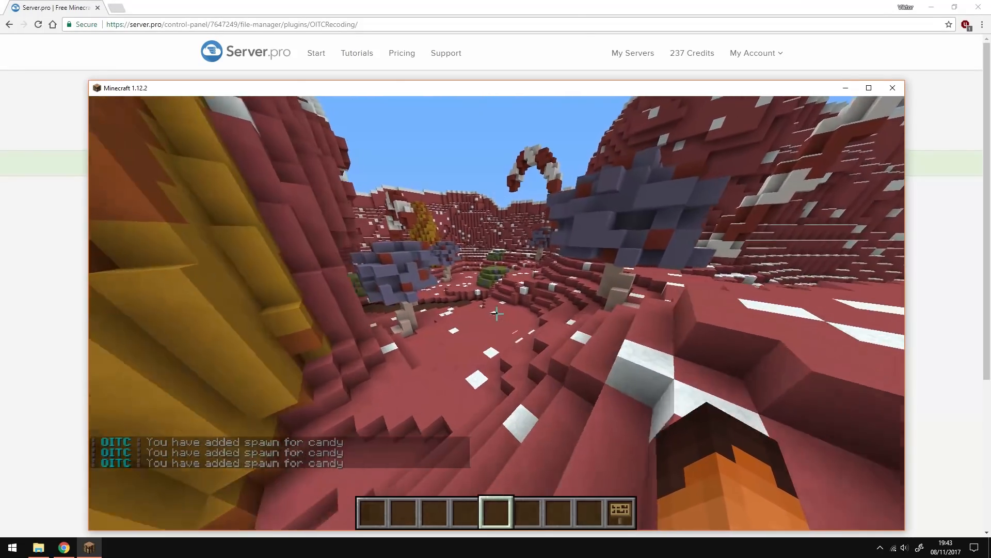
# Add another candy spawn and finish a join sign reading 'oitc' and 'candy'.
pyautogui.write('/oitc addspawn candy')
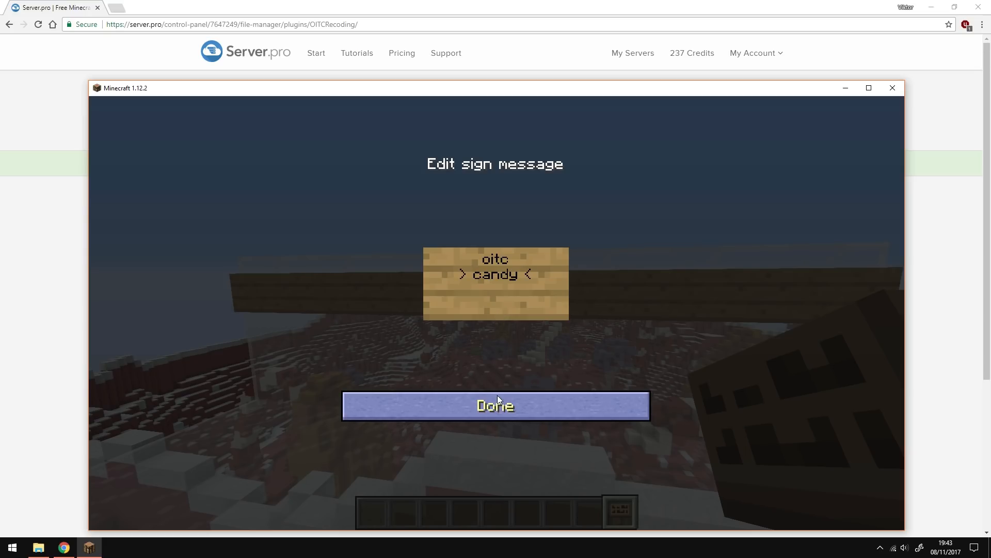
pyautogui.click(496, 406)
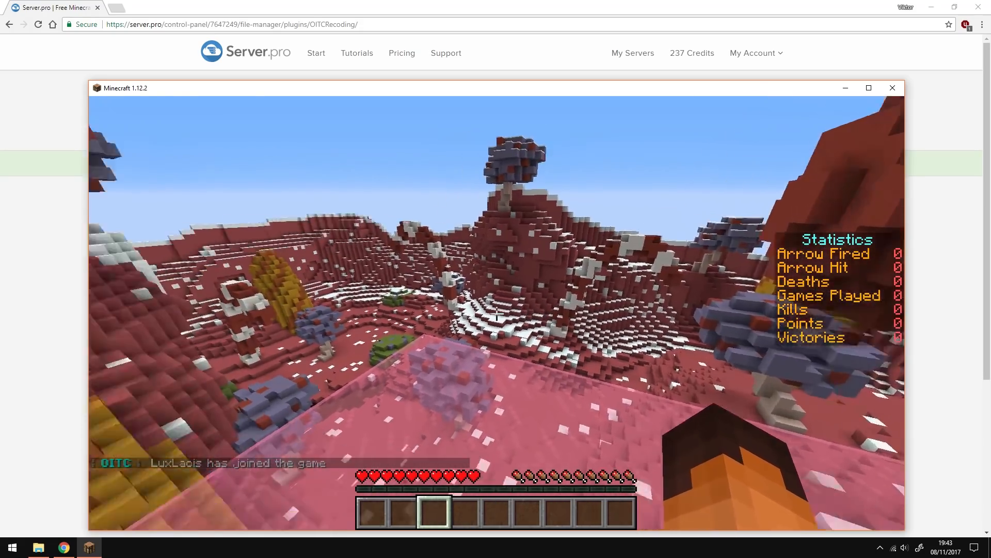
pyautogui.moveTo(496, 310)
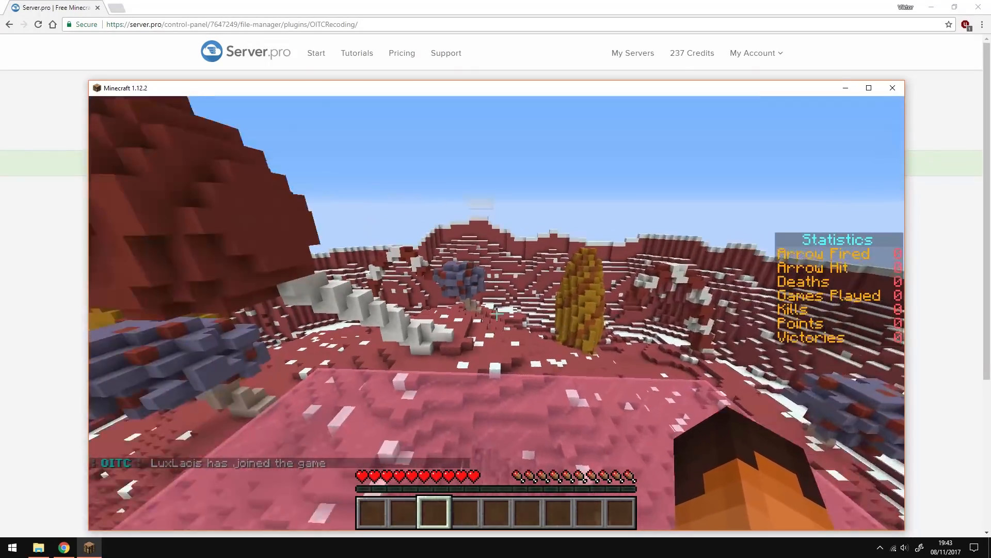